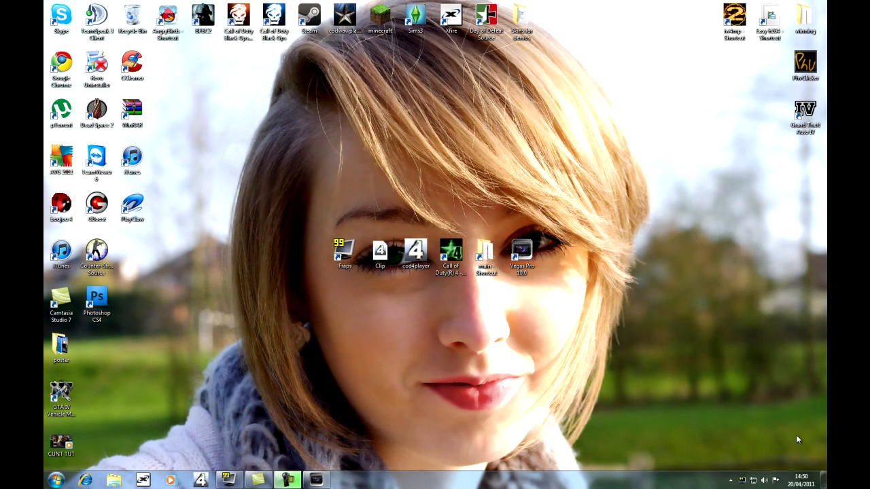
mouse_move(530, 171)
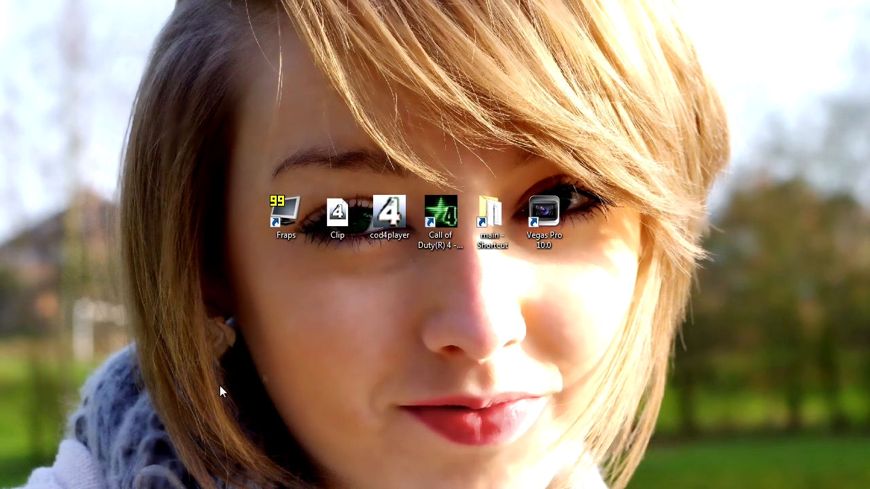
mouse_move(228, 149)
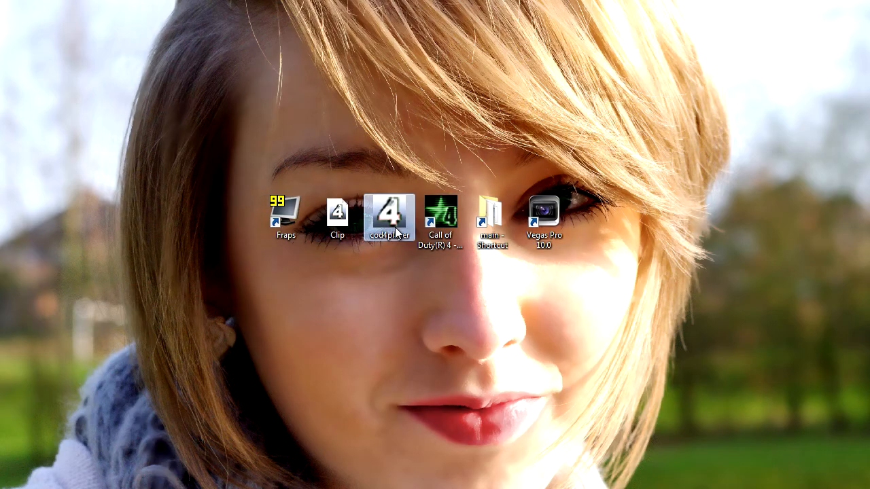
Launch the Call of Duty 4 player from its desktop shortcut.
double_click(389, 214)
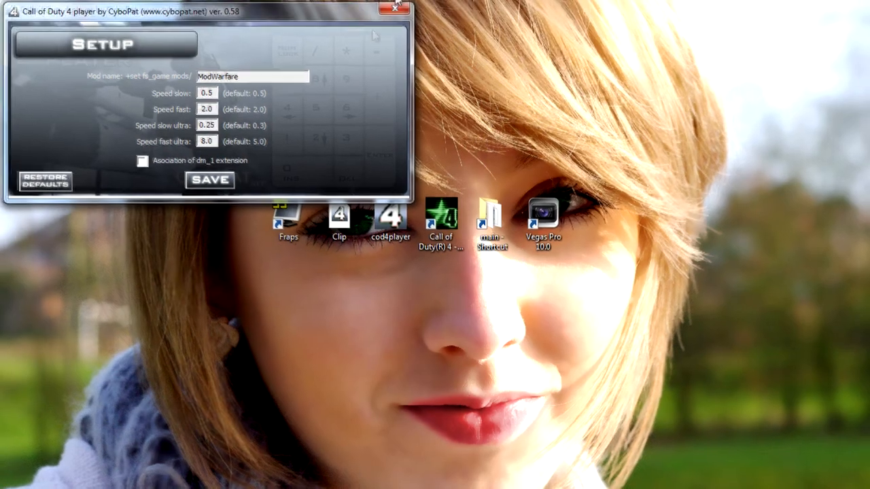
Close the CoD4 player setup after checking slow speed 0.5, then launch Fraps.
click(397, 7)
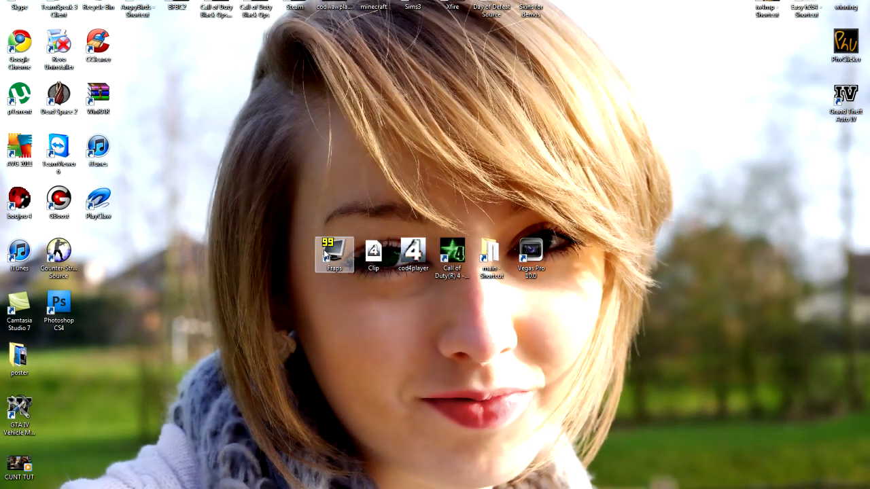
double_click(334, 256)
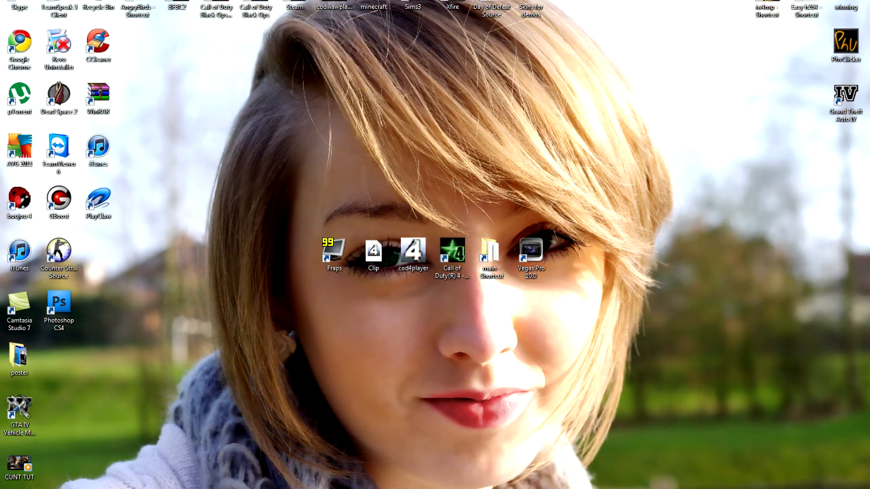
Bring up Fraps to review the D:\Vids folder, F9 hotkey and 60 fps full-size capture.
double_click(334, 255)
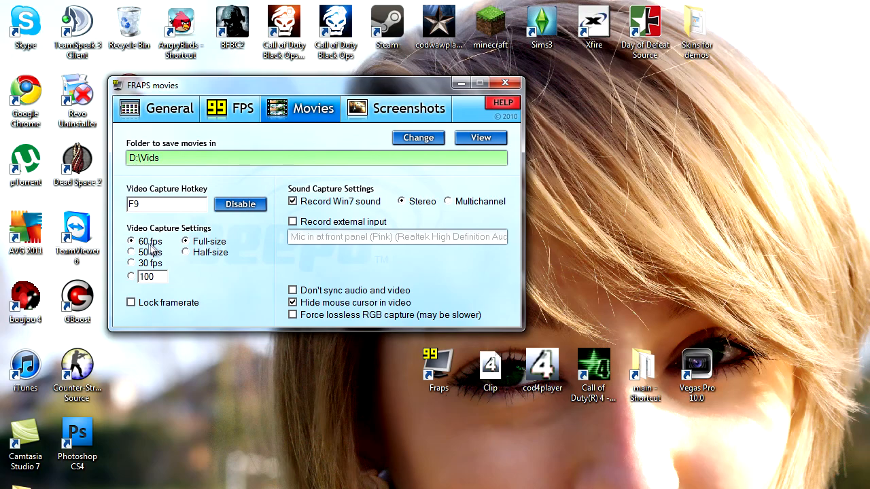
mouse_move(189, 266)
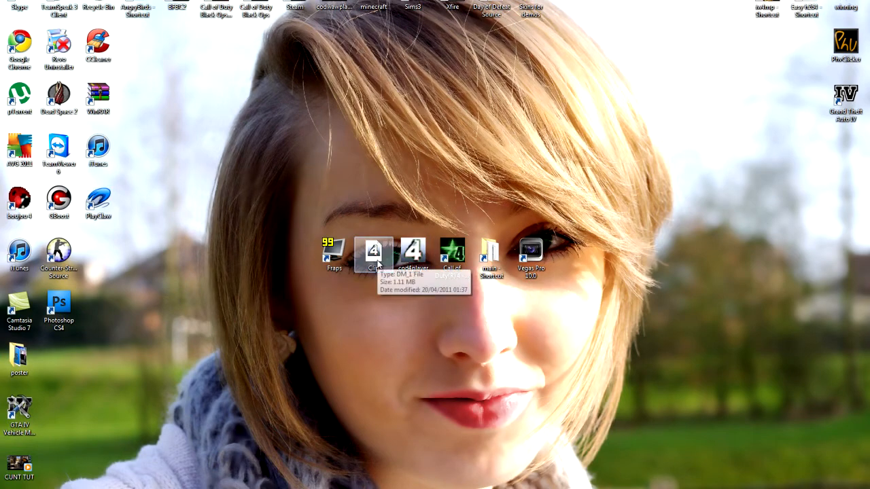
mouse_move(455, 197)
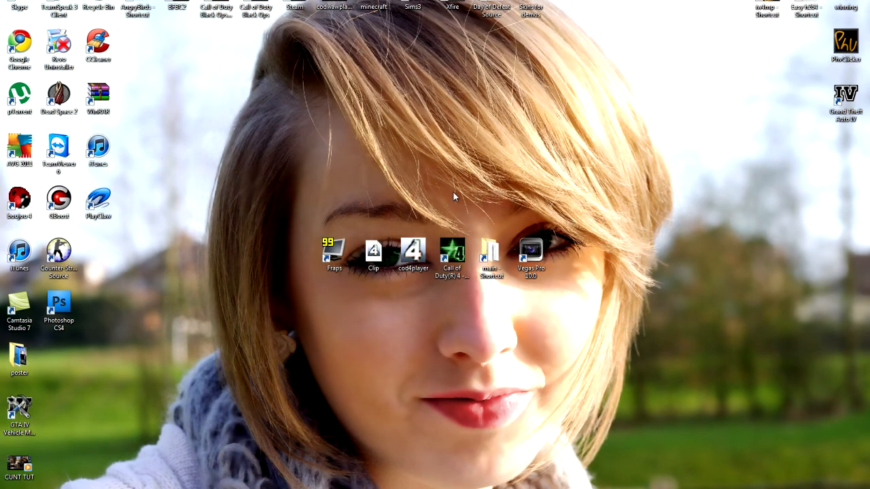
mouse_move(392, 213)
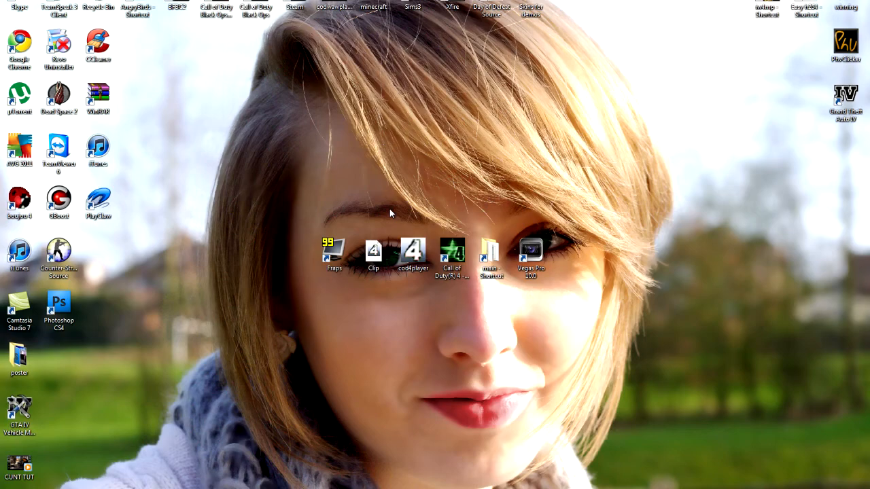
mouse_move(379, 277)
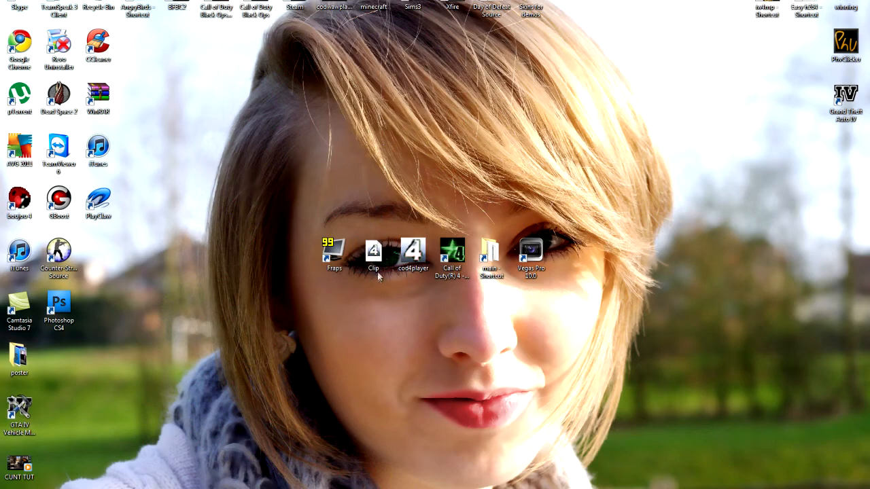
mouse_move(377, 323)
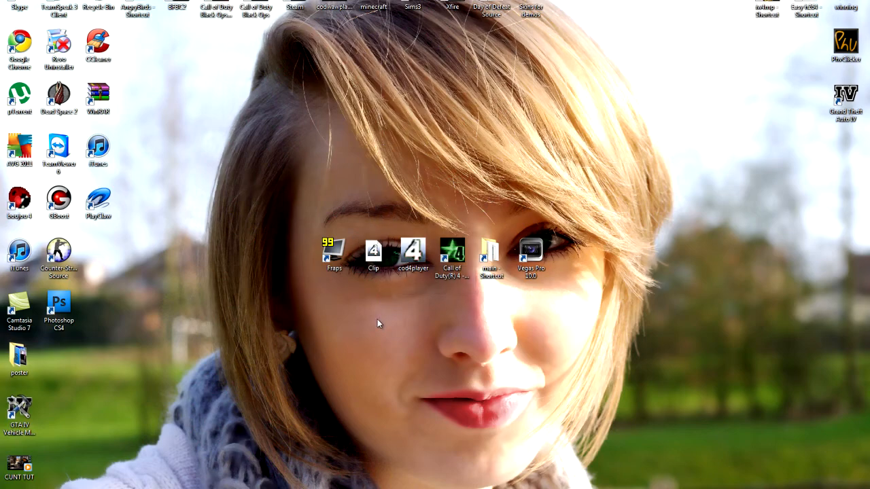
mouse_move(304, 285)
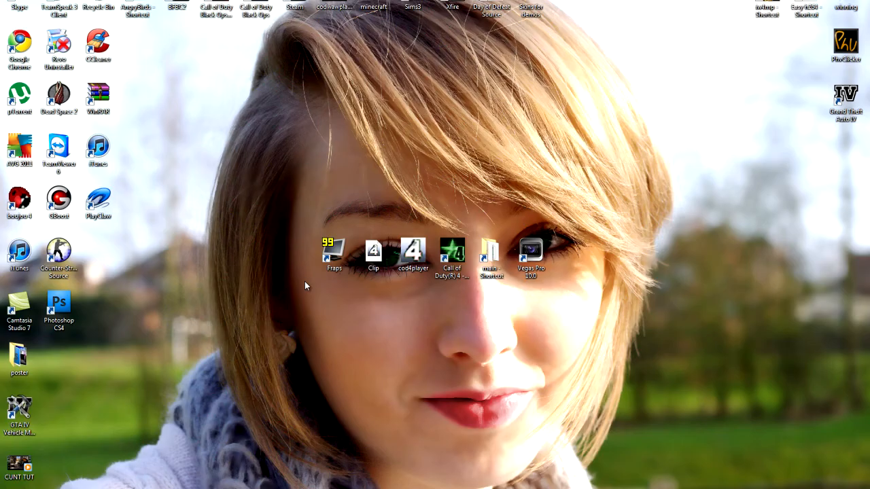
mouse_move(405, 304)
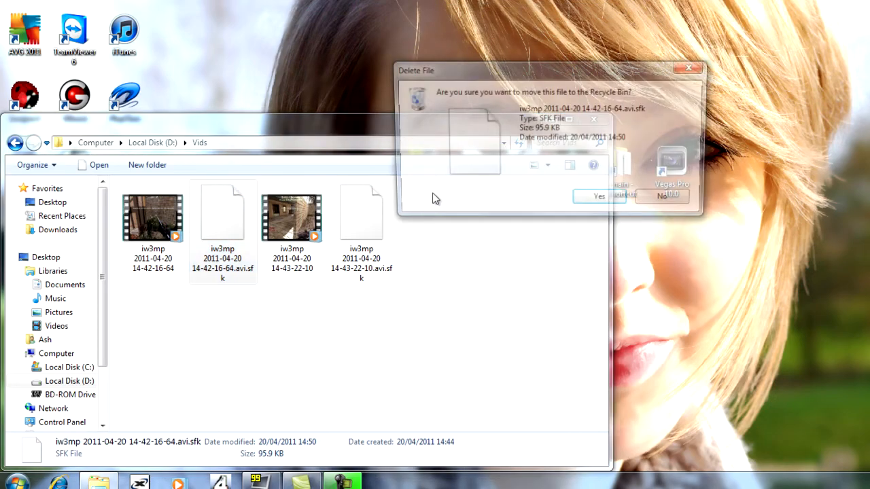
Confirm deletion of both .avi.sfk files from D:\Vids.
click(598, 195)
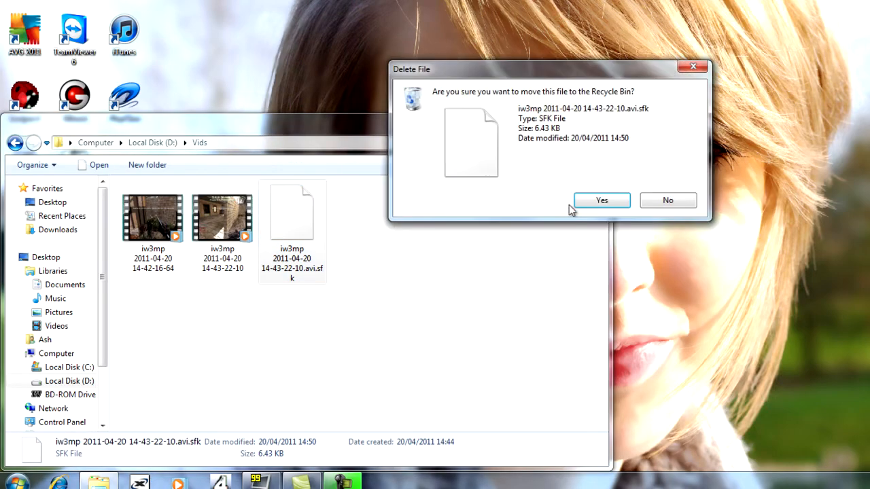
click(600, 200)
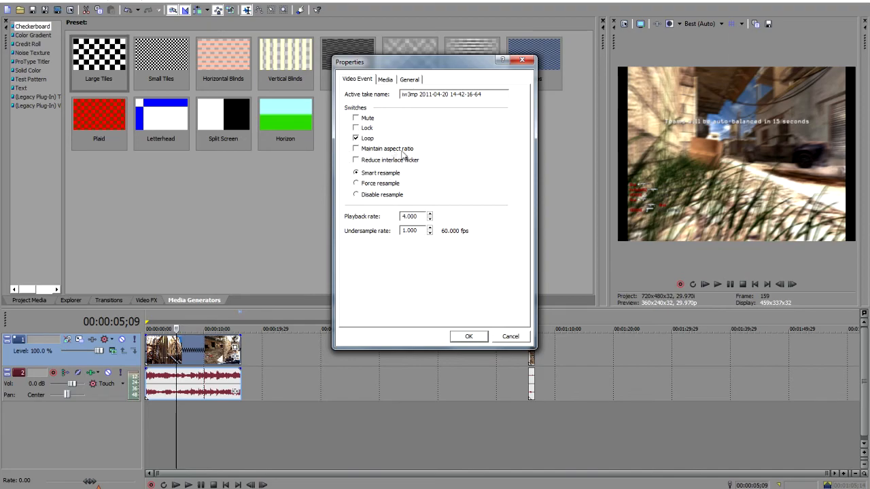
Enable Force resample in the event properties of both iw3mp clips.
click(356, 182)
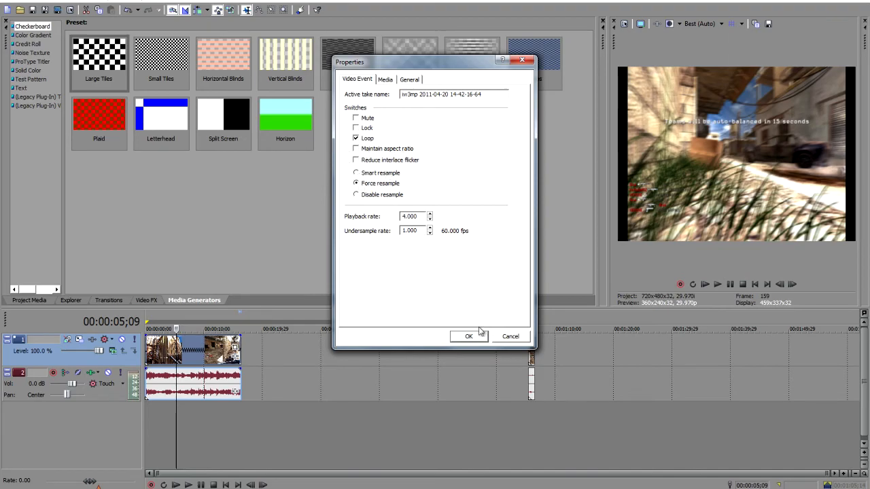
click(467, 335)
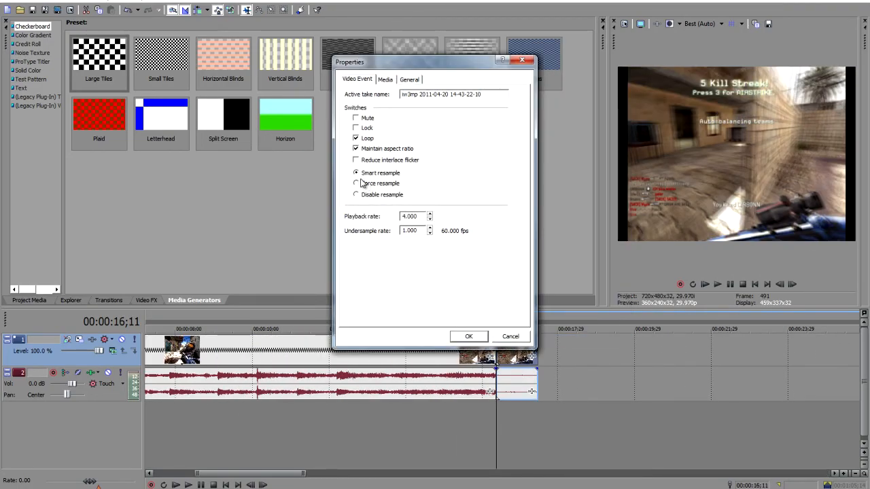
click(356, 184)
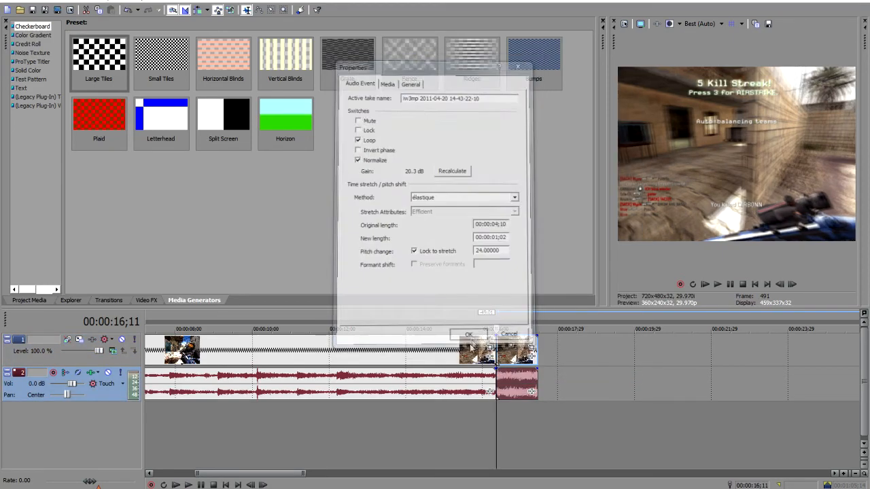
click(467, 334)
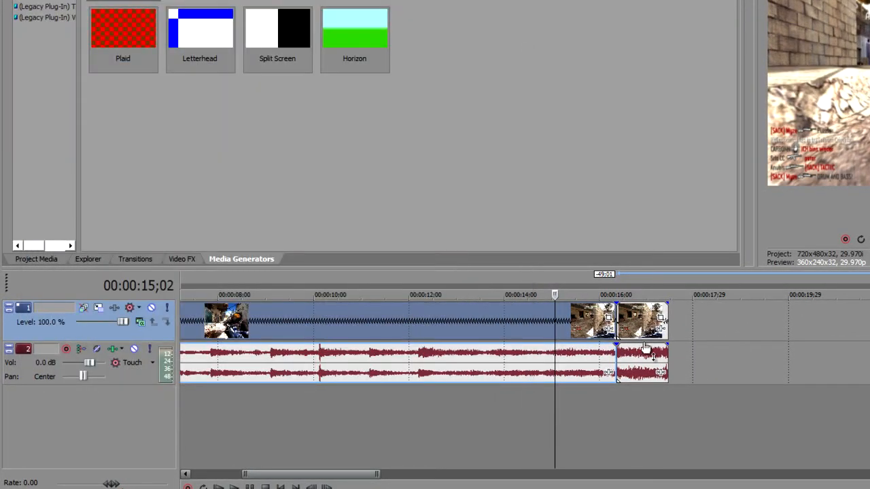
Review the last clip's Event Pan/Crop framing and close the dialog.
click(477, 38)
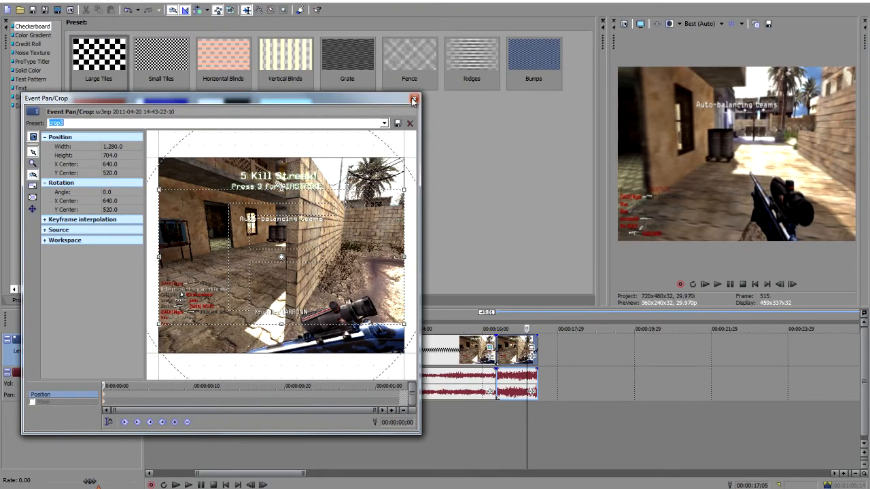
click(413, 99)
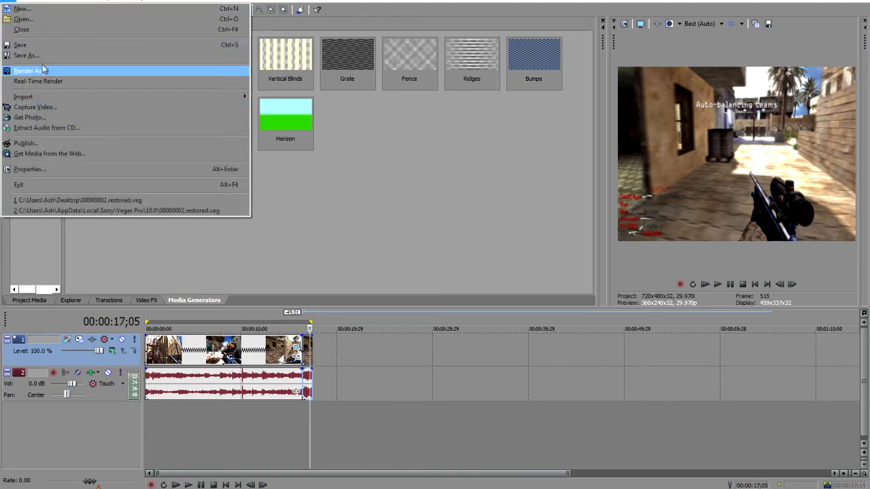
Start Render As and name the output file Tut for the MainConcept AVC/AAC format.
click(27, 71)
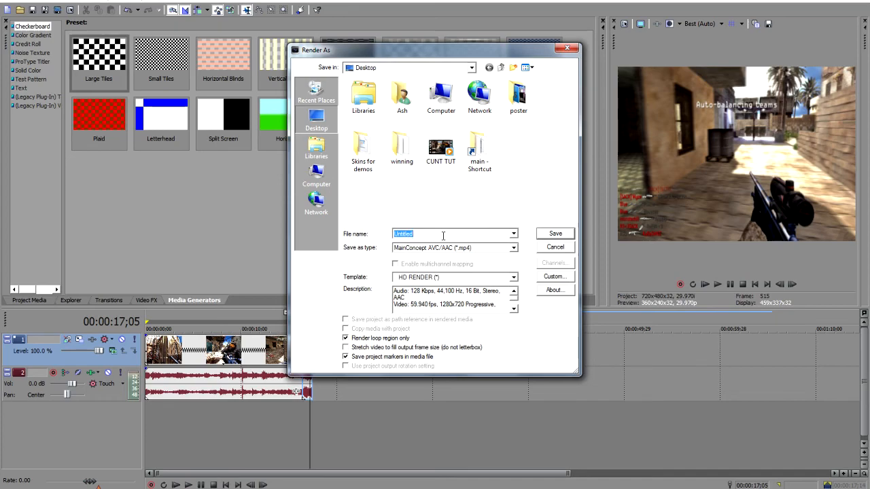
mouse_move(541, 263)
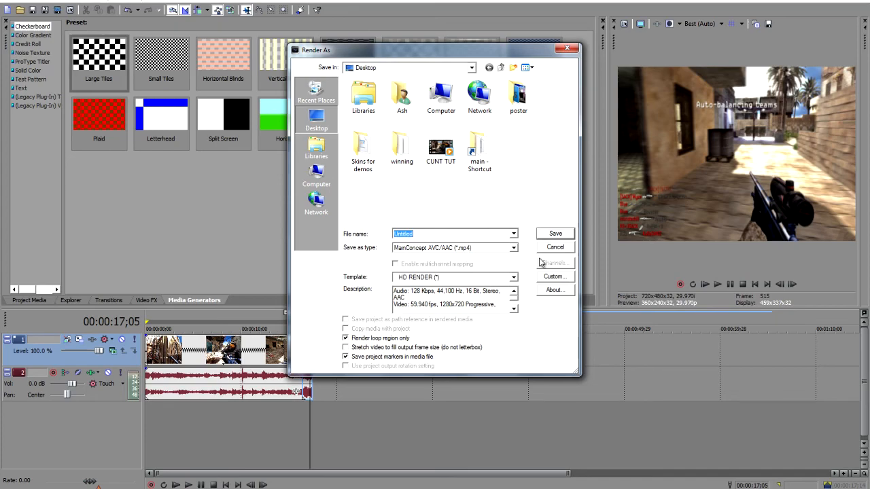
text(Tut.mp4)
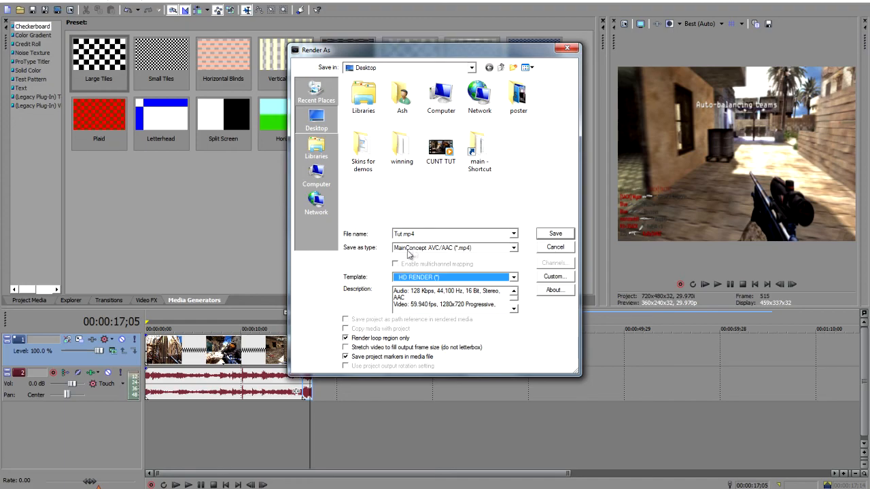
mouse_move(456, 255)
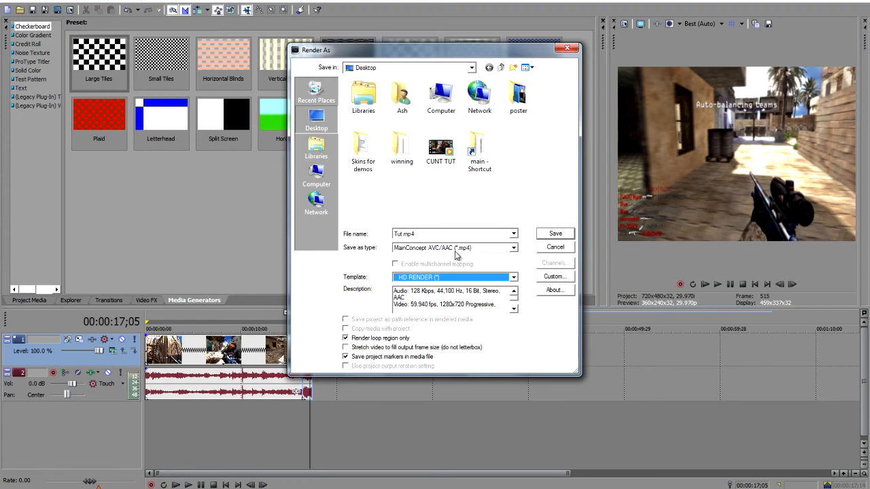
mouse_move(462, 256)
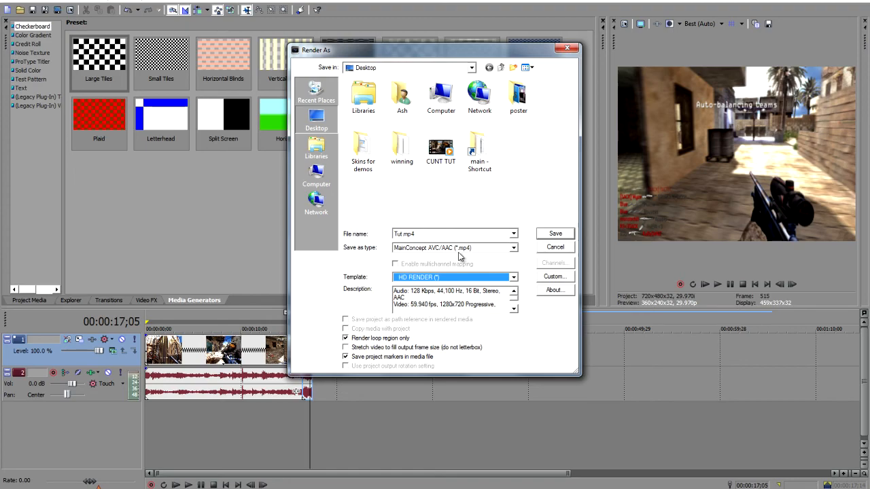
mouse_move(521, 266)
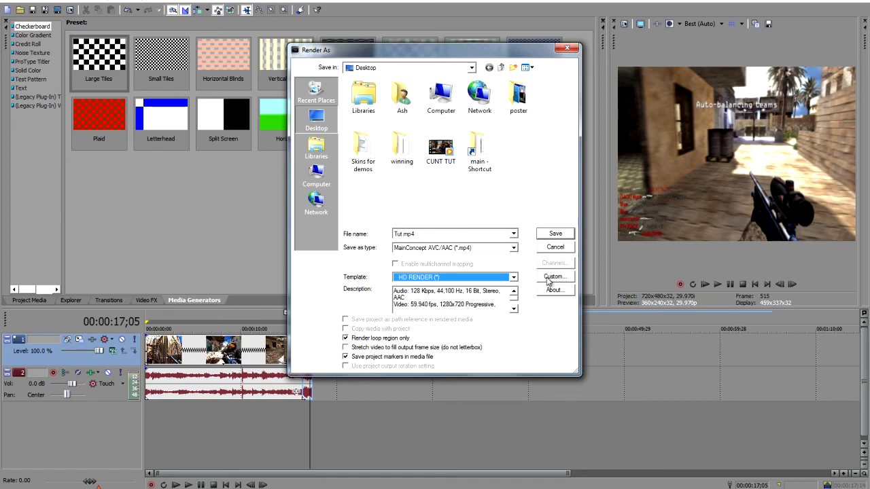
Review the Custom video, audio and project encoding settings (1280x720, 44,100 Hz, 128 kbps) and accept them.
click(554, 275)
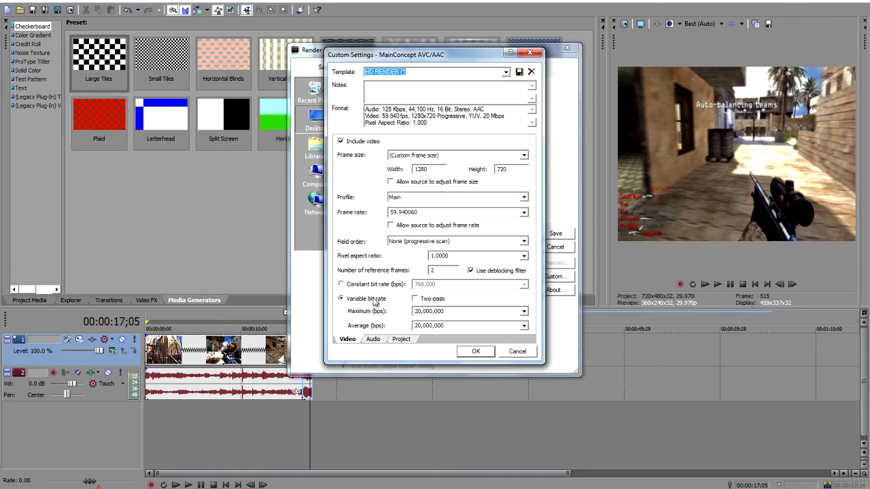
mouse_move(389, 318)
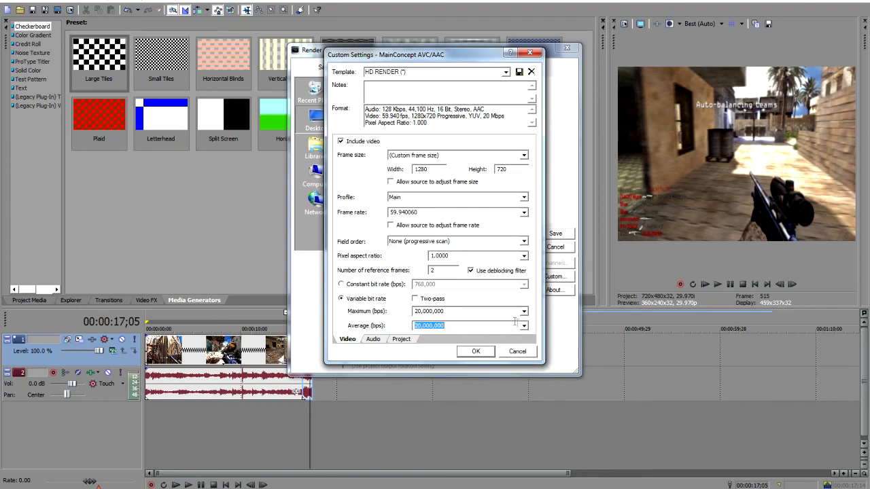
mouse_move(441, 283)
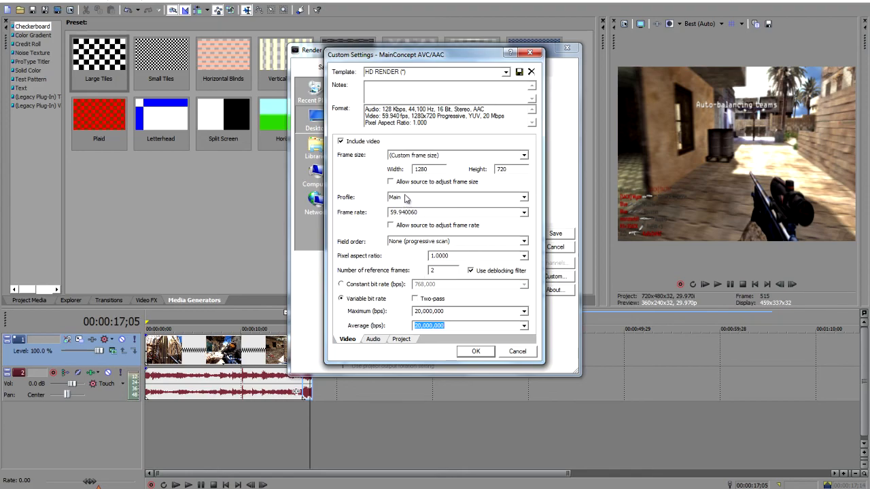
click(372, 339)
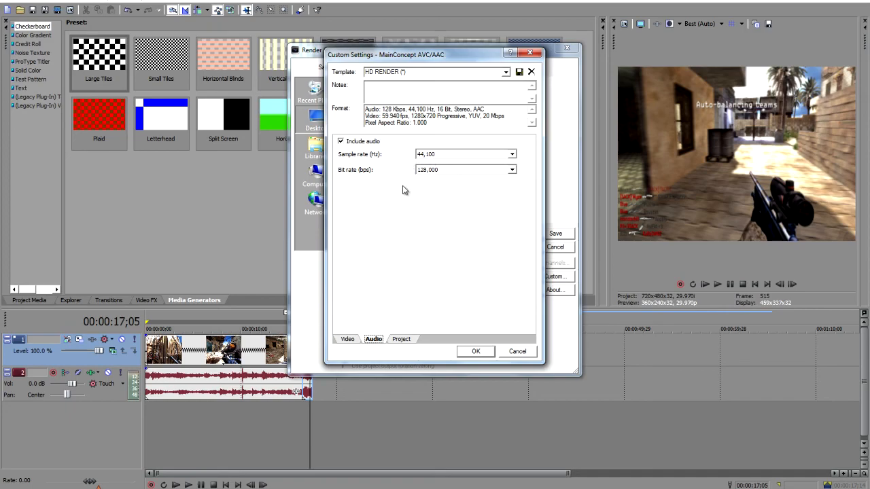
mouse_move(422, 185)
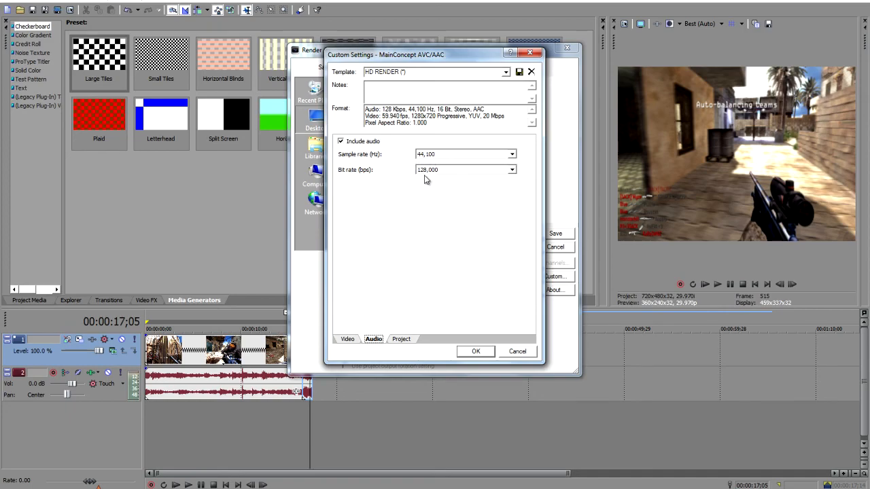
click(401, 338)
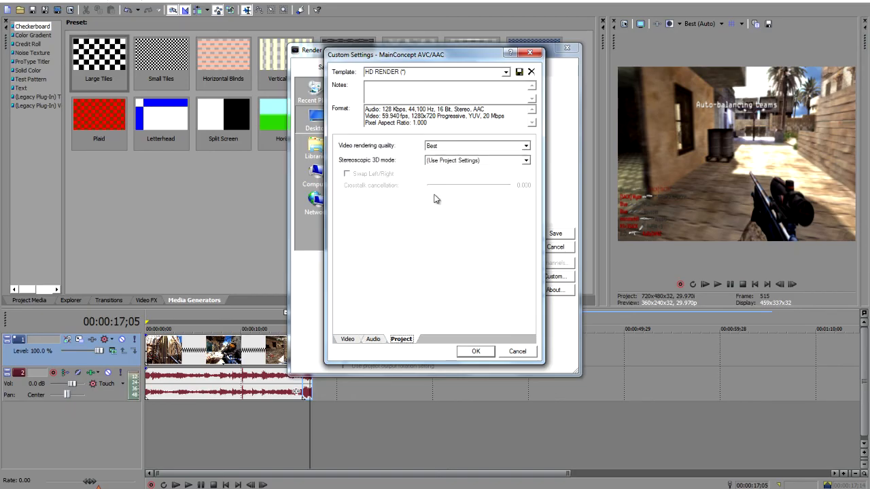
click(348, 339)
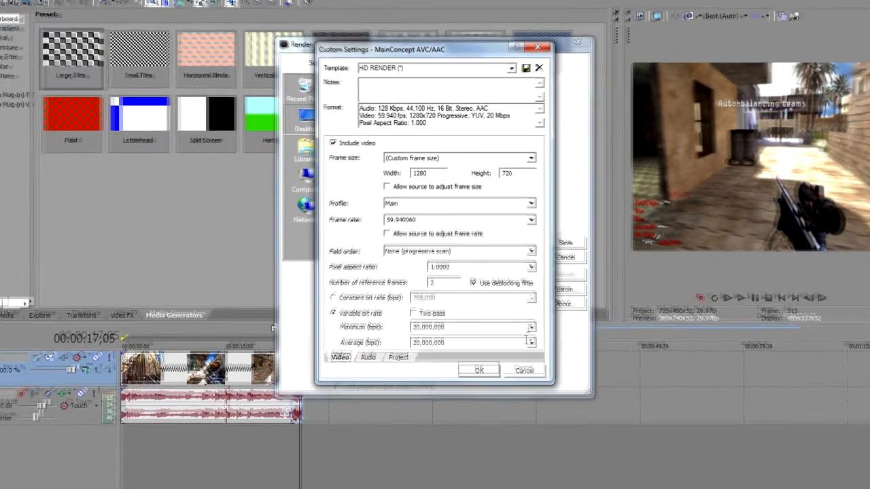
click(478, 370)
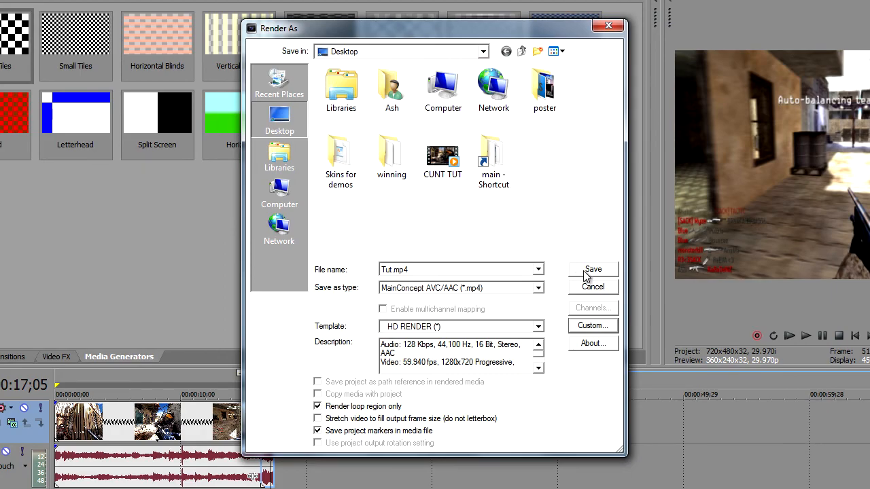
Save to begin rendering Tut.mp4.
click(592, 269)
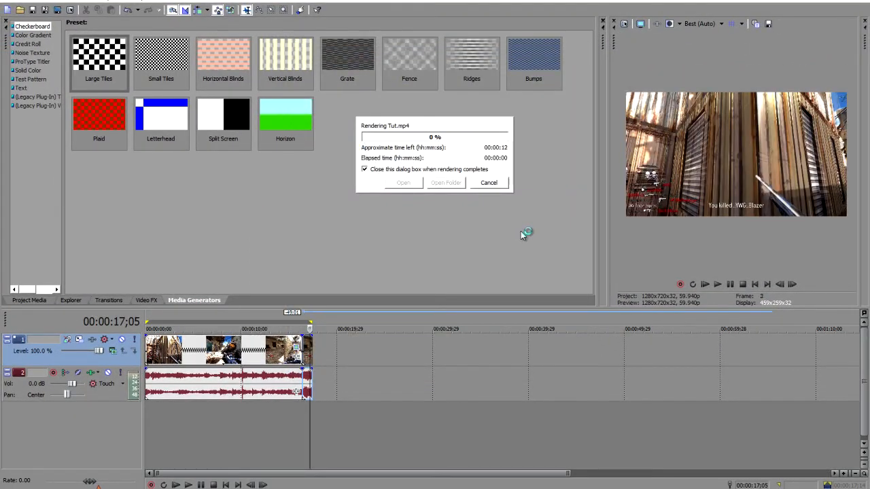